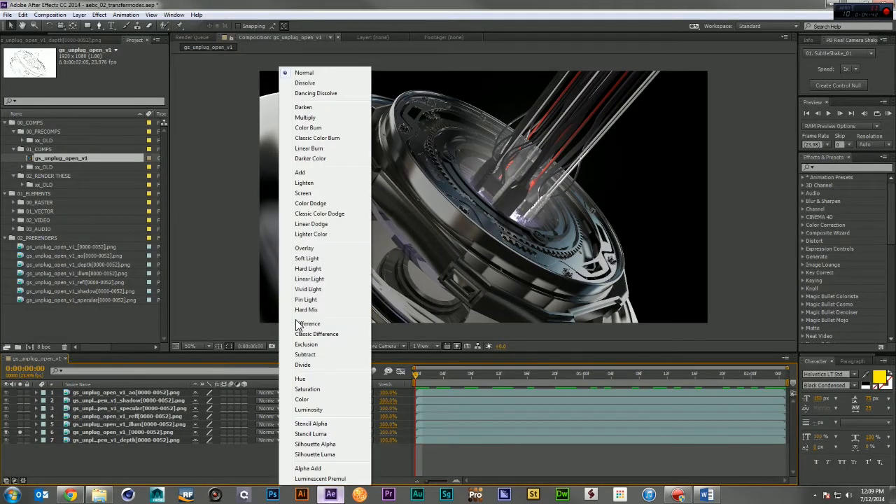
{"action": "mouse_move", "coordinate": [302, 364]}
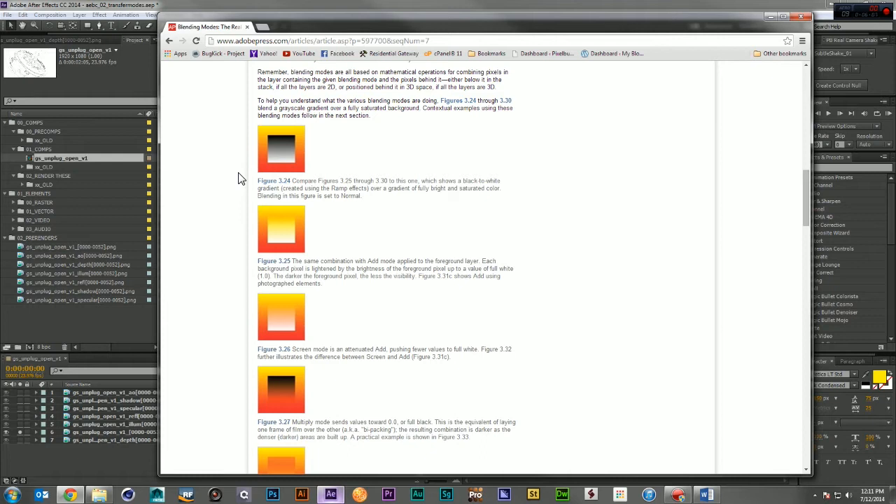
Add a comp-sized gray-green solid and place it at the bottom of the layer stack
{"action": "scroll", "scroll_direction": "down", "scroll_amount": 3}
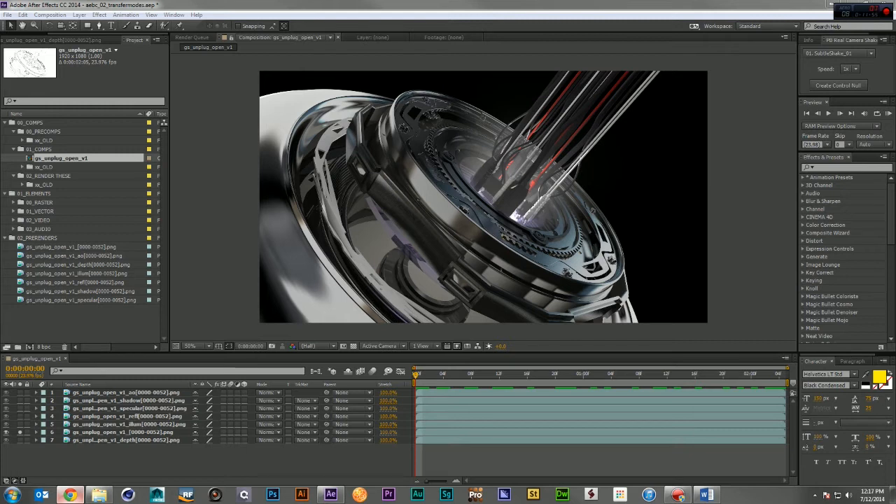
{"action": "mouse_move", "coordinate": [526, 211]}
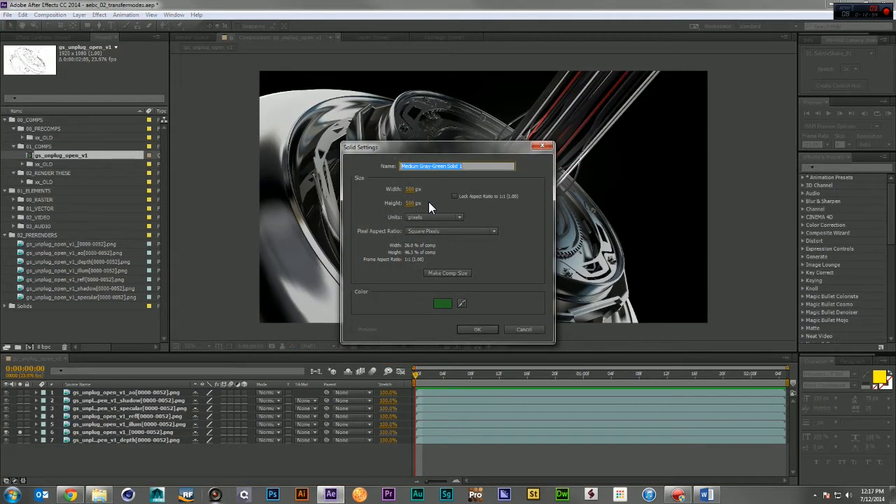
{"action": "left_click", "coordinate": [448, 273]}
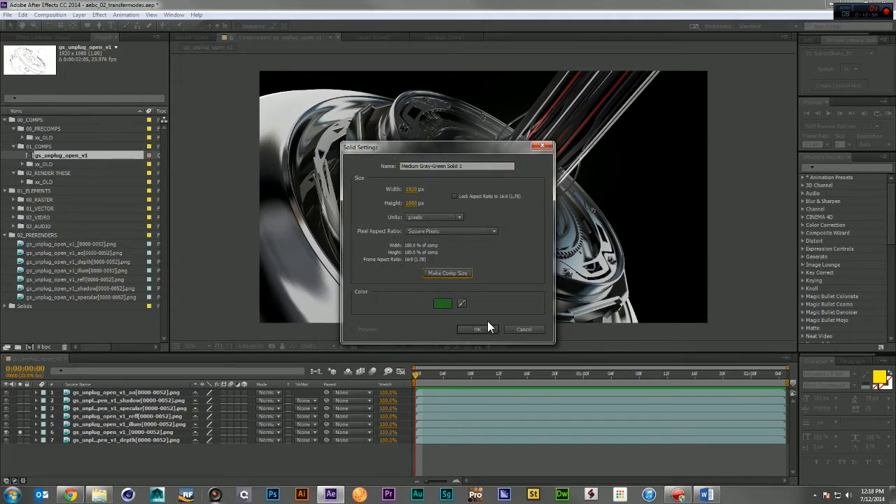
{"action": "left_click", "coordinate": [477, 329]}
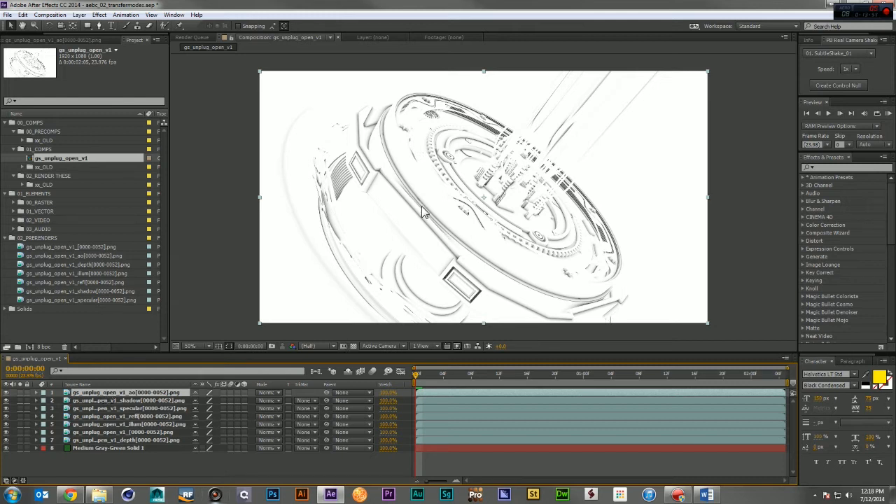
Set the shadow/AO passes to Multiply and the reflection/specular passes to Add blending
{"action": "left_click", "coordinate": [268, 392]}
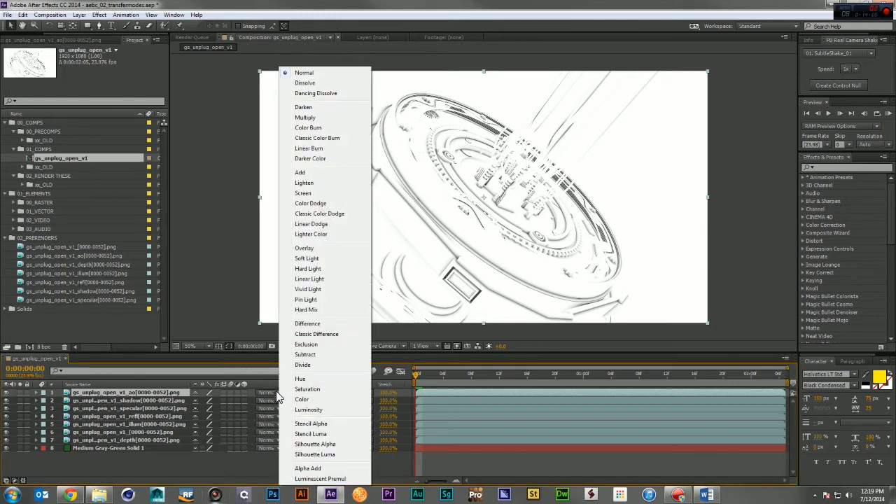
{"action": "mouse_move", "coordinate": [325, 174]}
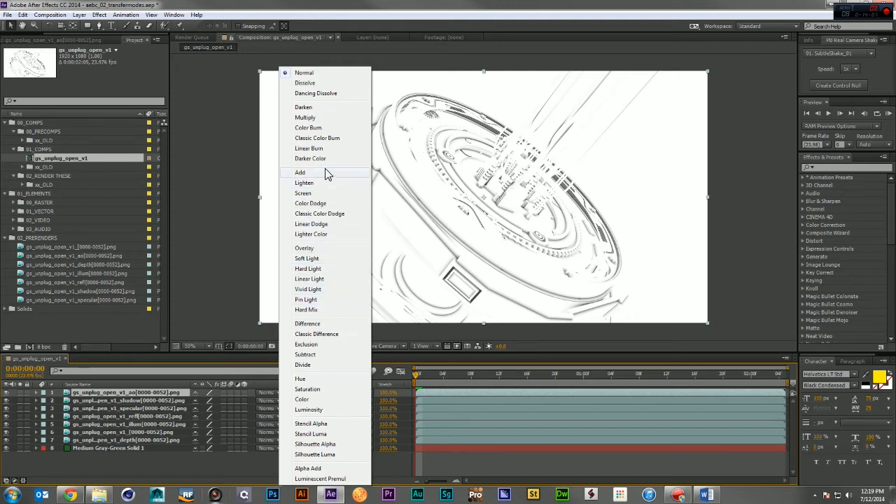
{"action": "mouse_move", "coordinate": [331, 107]}
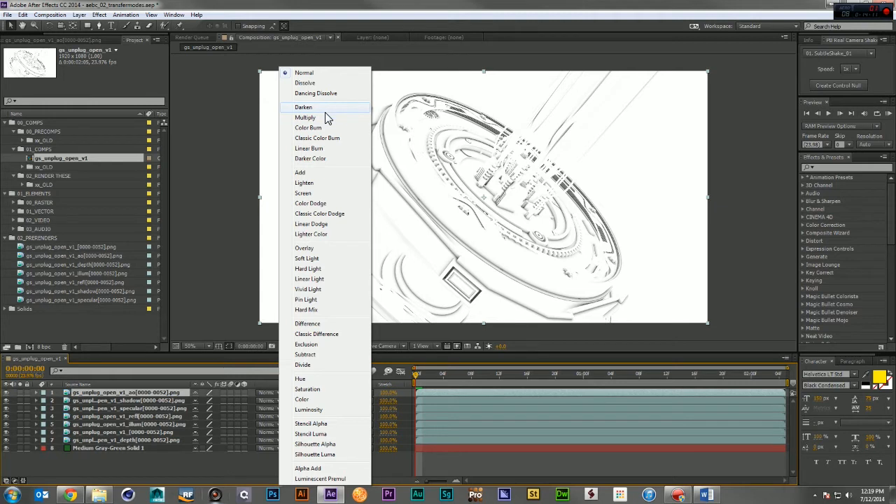
{"action": "left_click", "coordinate": [306, 118]}
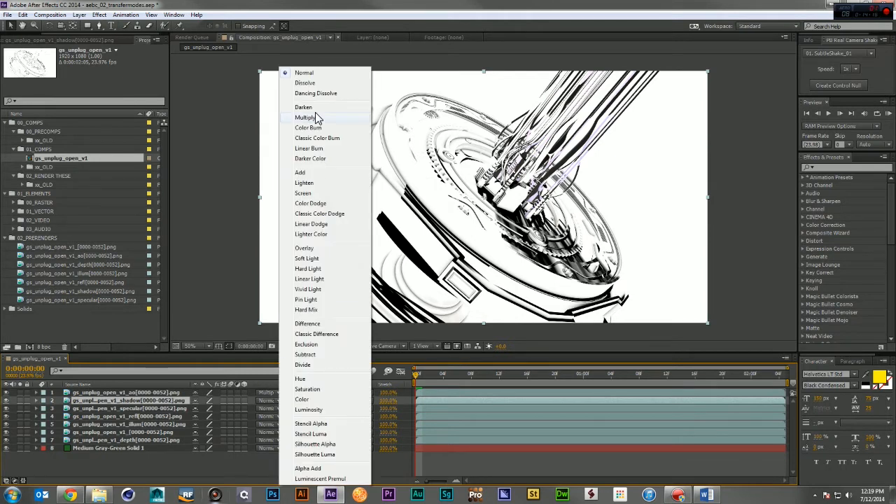
{"action": "left_click", "coordinate": [305, 118]}
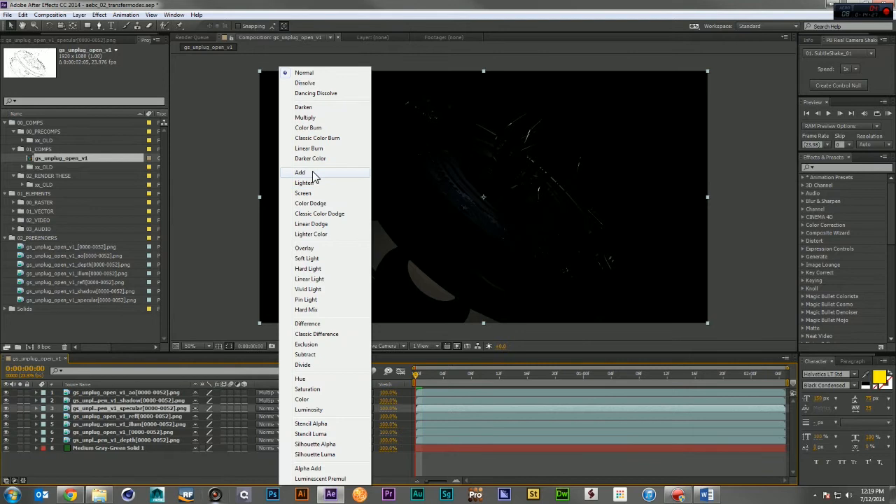
{"action": "left_click", "coordinate": [299, 173]}
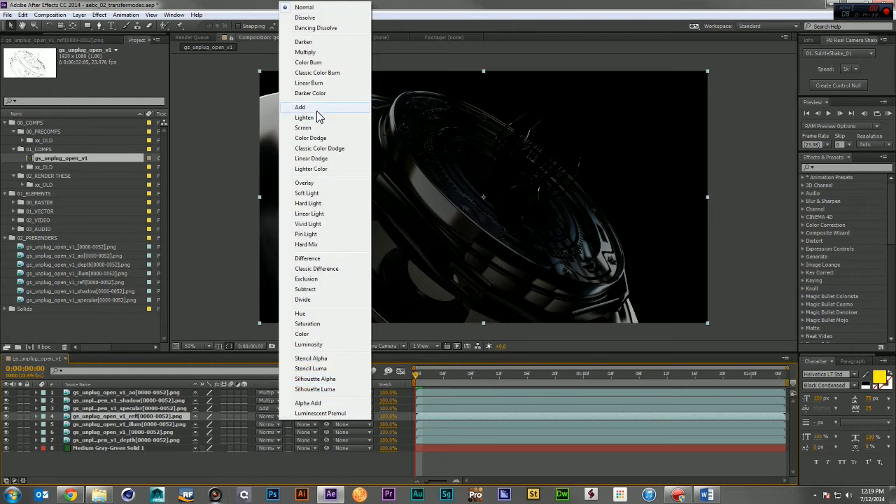
{"action": "left_click", "coordinate": [300, 107]}
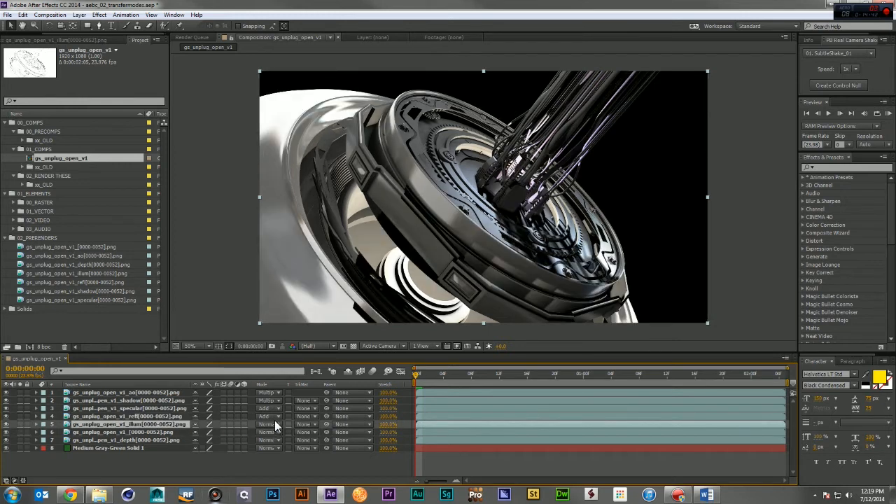
{"action": "left_click", "coordinate": [269, 424]}
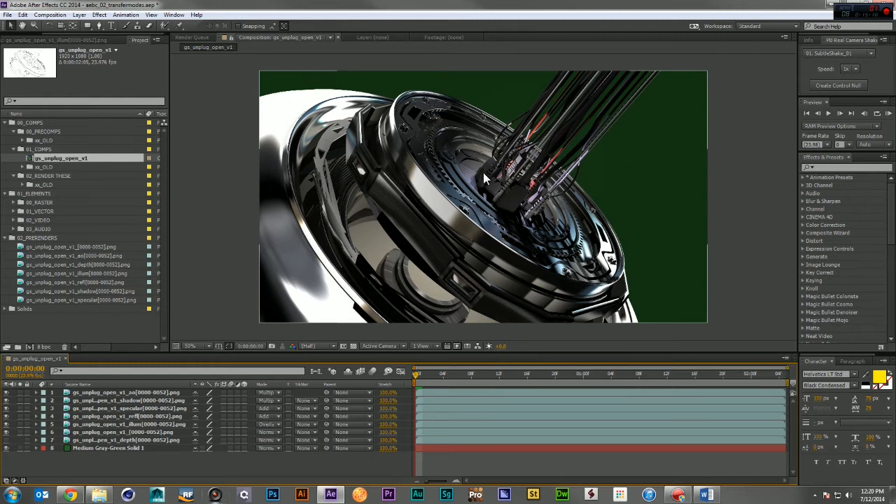
{"action": "mouse_move", "coordinate": [644, 95]}
{"action": "type", "text": "pc_"}
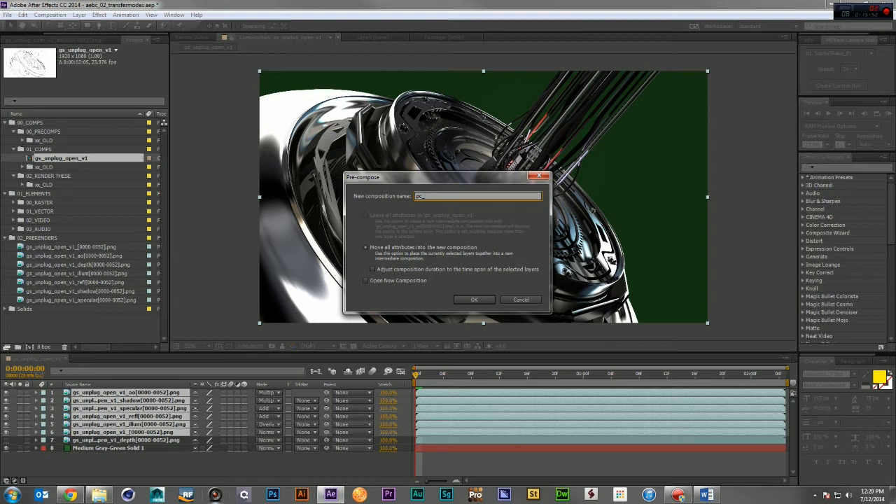
Pre-compose the selected color pass layers into one nested composition
{"action": "left_click", "coordinate": [473, 300]}
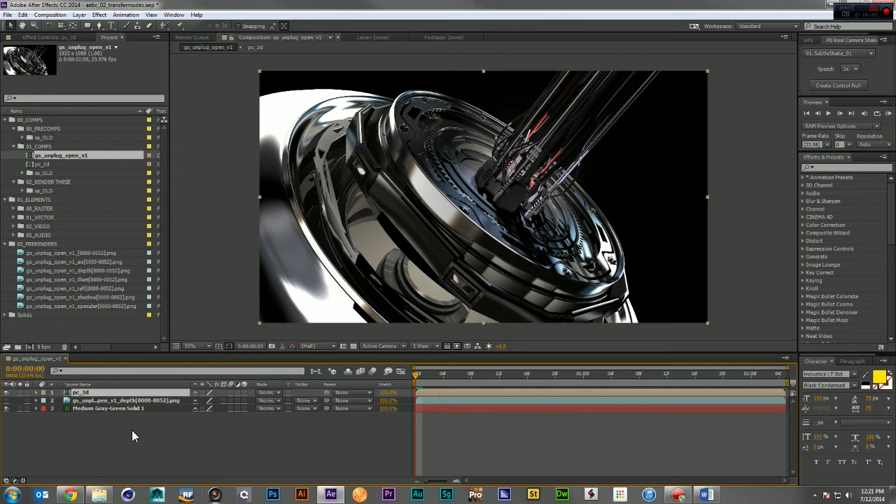
{"action": "mouse_move", "coordinate": [153, 401]}
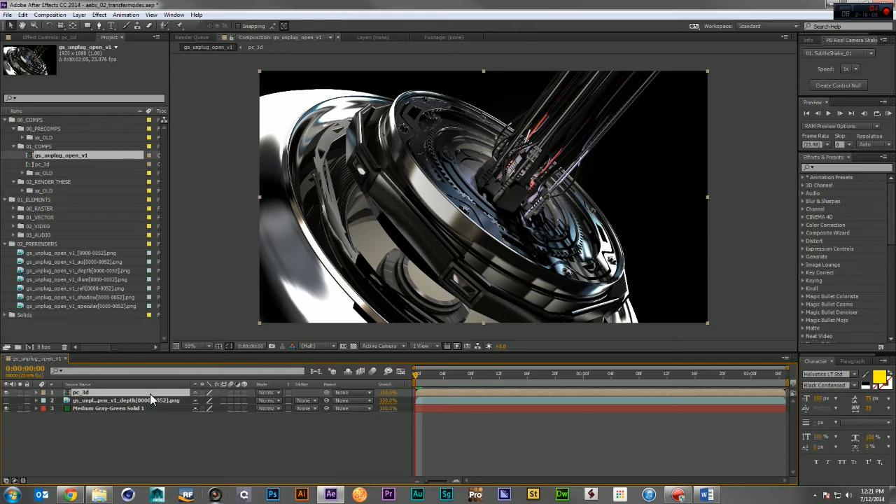
{"action": "mouse_move", "coordinate": [168, 400]}
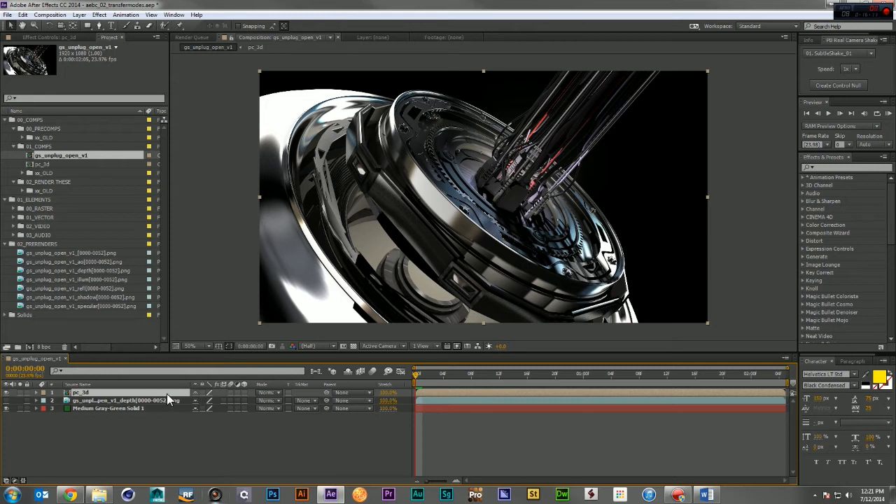
{"action": "mouse_move", "coordinate": [637, 152]}
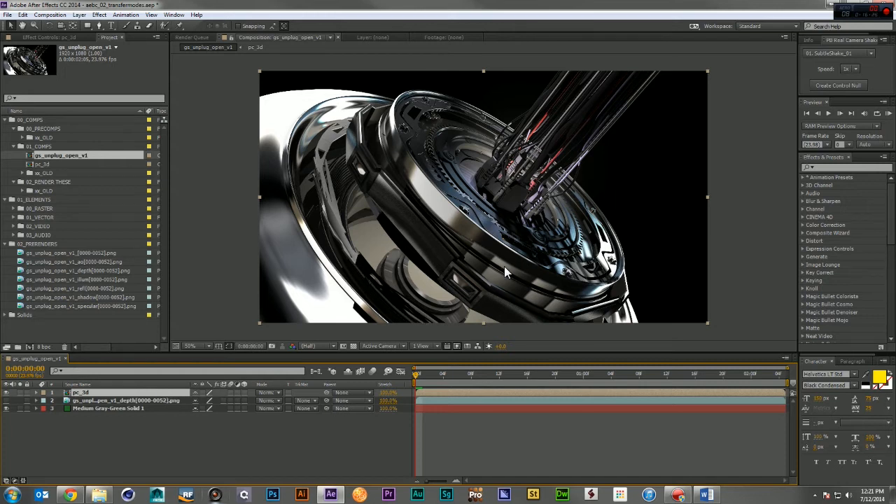
{"action": "mouse_move", "coordinate": [659, 109]}
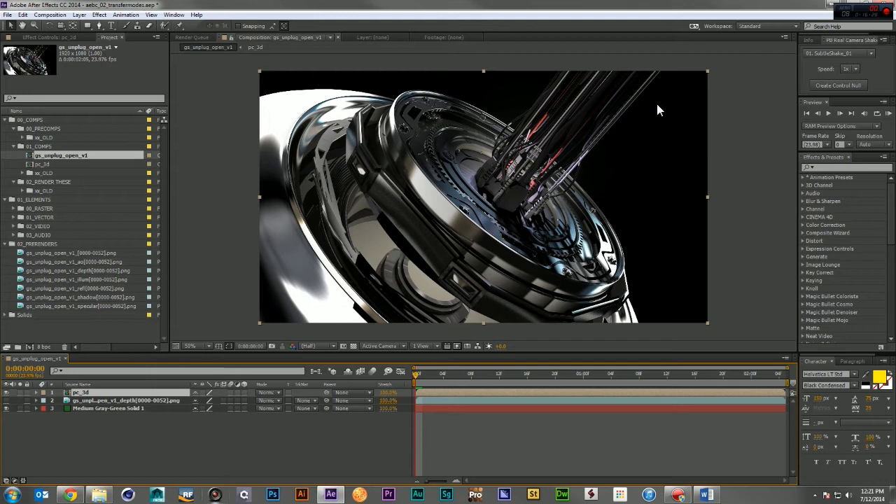
{"action": "mouse_move", "coordinate": [224, 401]}
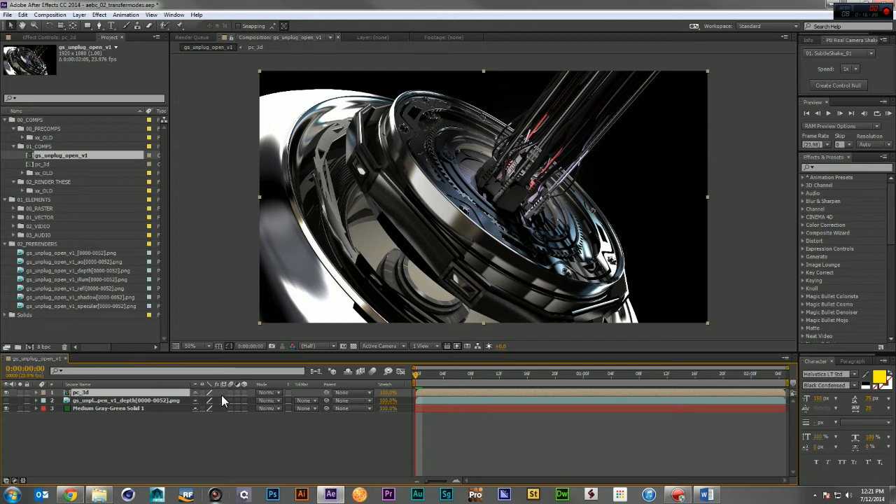
{"action": "mouse_move", "coordinate": [204, 394]}
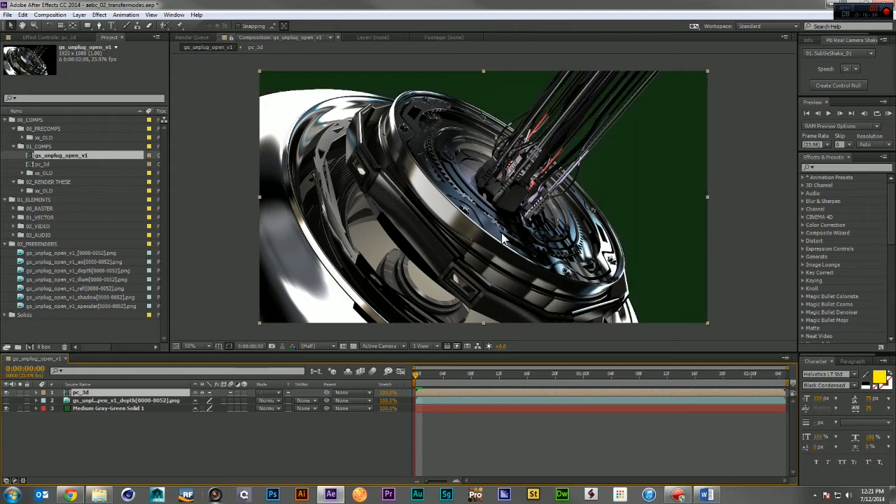
{"action": "mouse_move", "coordinate": [797, 101]}
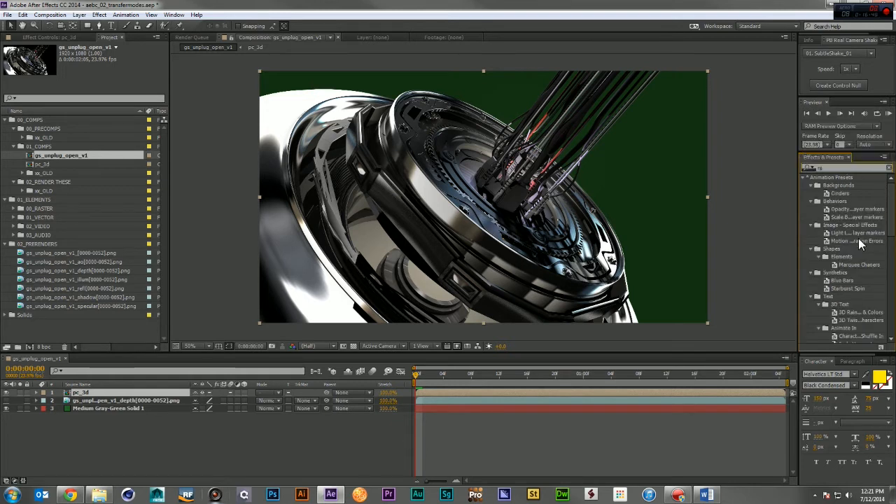
Apply the RSMB motion blur effect to the precomp layer and enter the precomposition
{"action": "type", "text": "rsmb"}
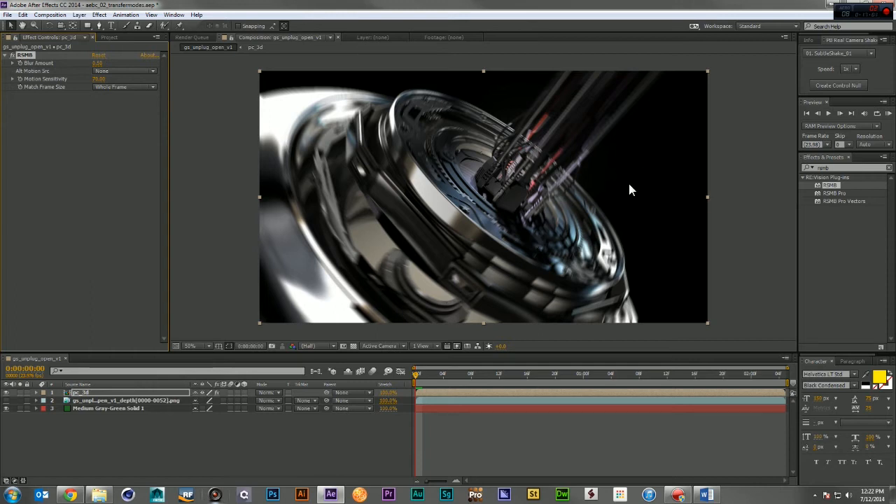
{"action": "mouse_move", "coordinate": [532, 238]}
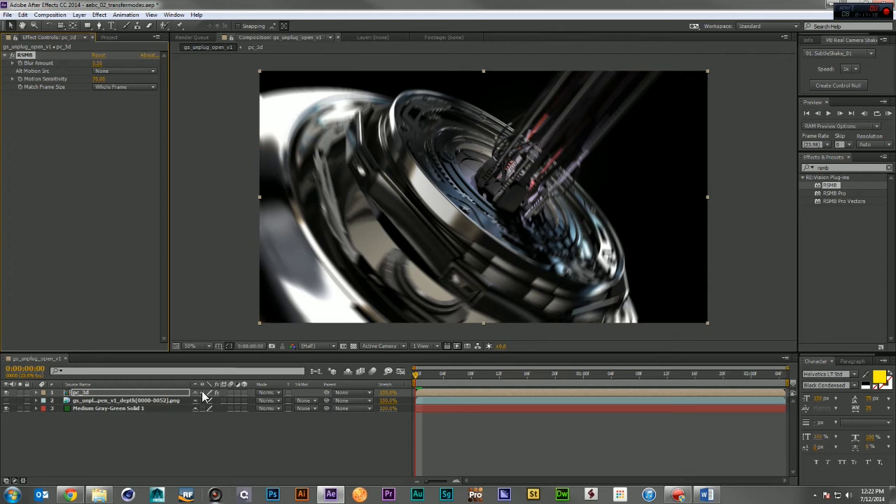
{"action": "left_click", "coordinate": [104, 36]}
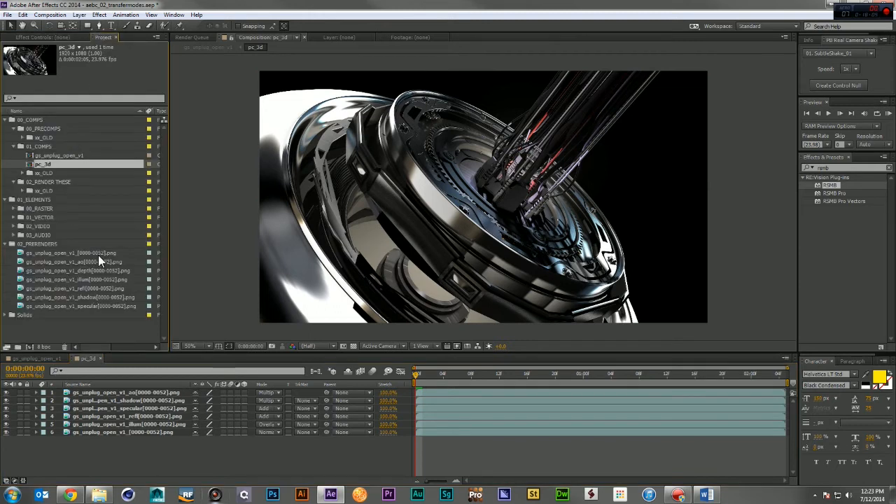
Set the precomp's top pass layer to Silhouette Alpha blending mode
{"action": "left_click", "coordinate": [70, 255]}
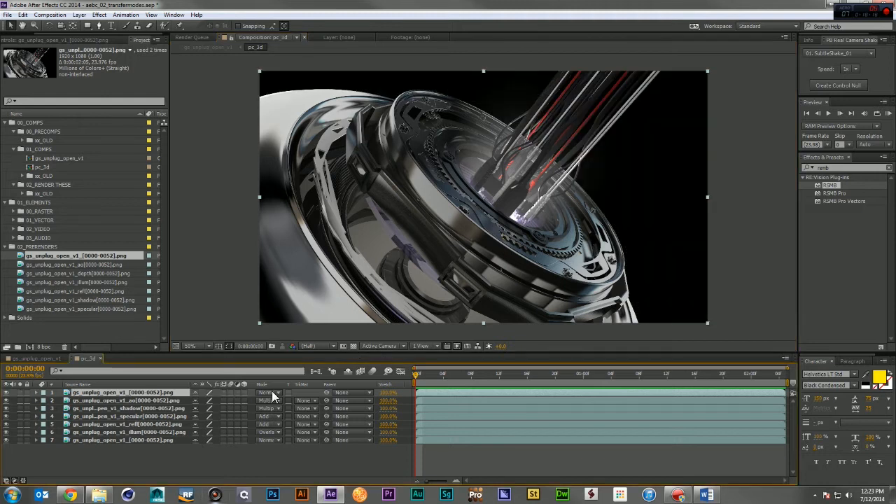
{"action": "left_click", "coordinate": [268, 392]}
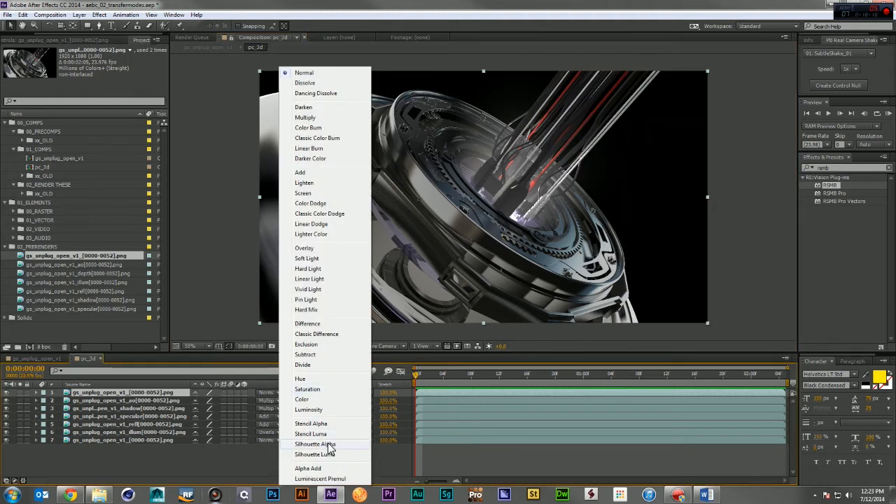
{"action": "left_click", "coordinate": [315, 445]}
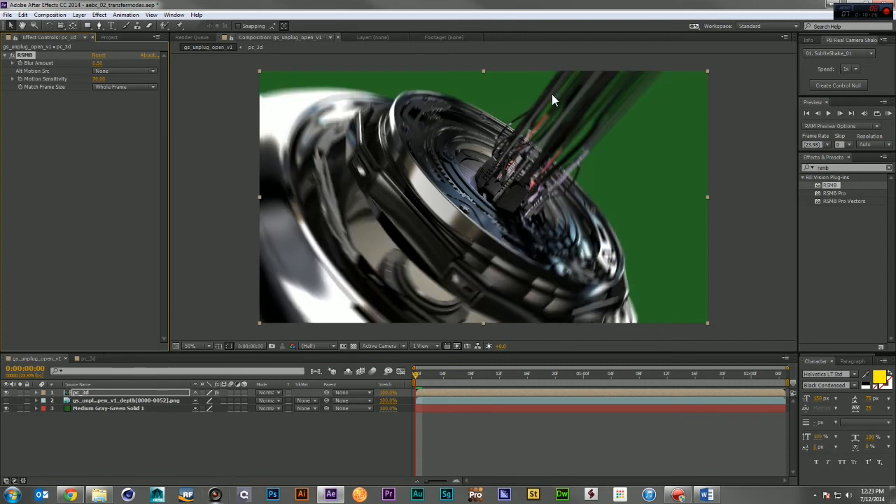
{"action": "mouse_move", "coordinate": [351, 101]}
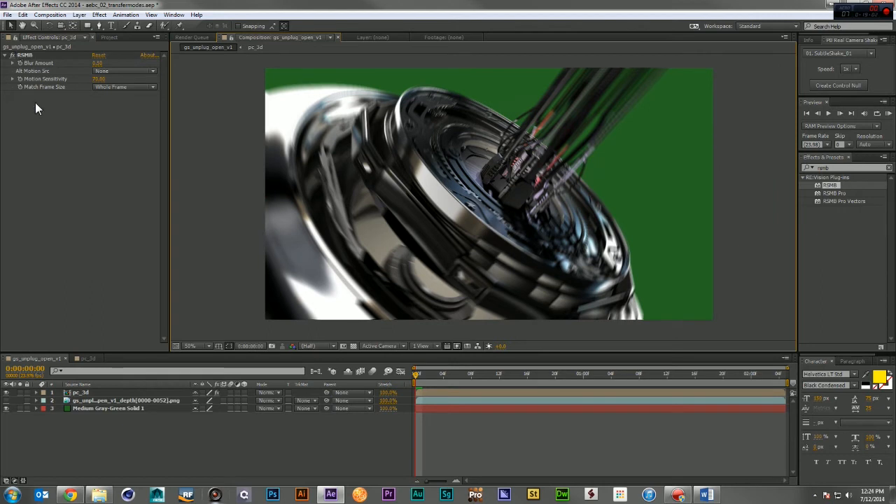
{"action": "mouse_move", "coordinate": [185, 451]}
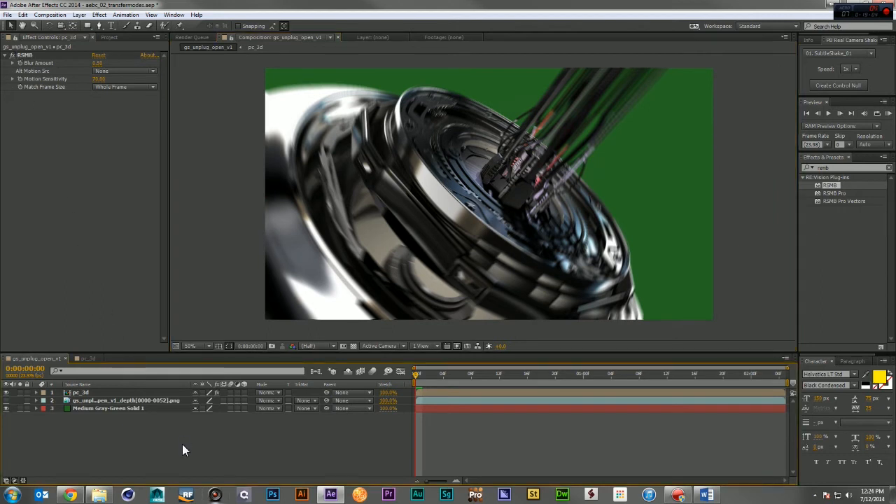
Create a solid named Particular and apply the Trapcode Particular effect to it
{"action": "double_click", "coordinate": [109, 409]}
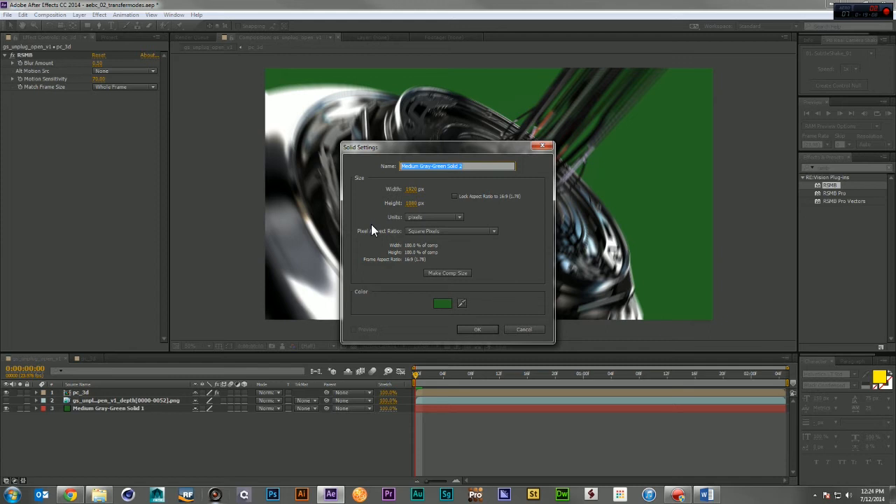
{"action": "type", "text": "Particular"}
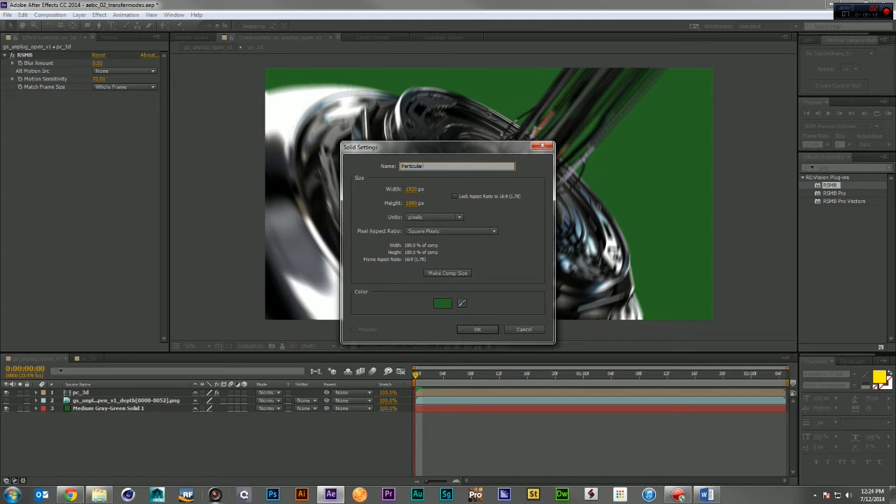
{"action": "left_click", "coordinate": [476, 329]}
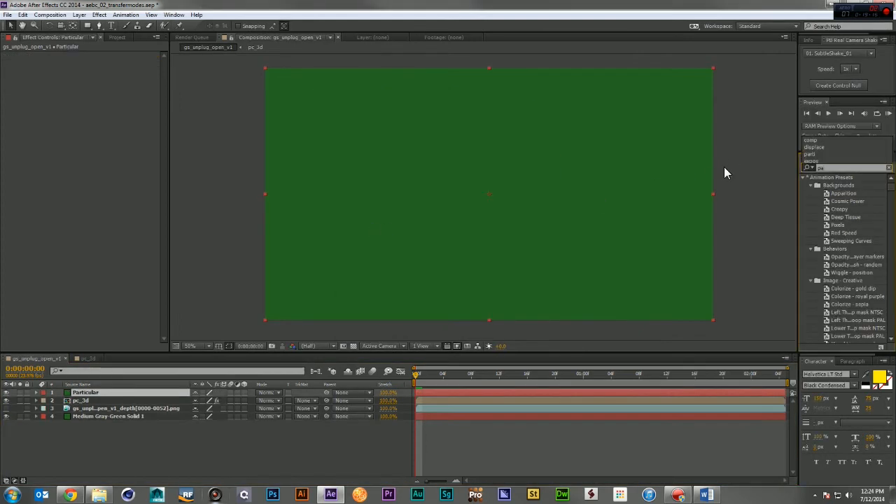
{"action": "type", "text": "partic"}
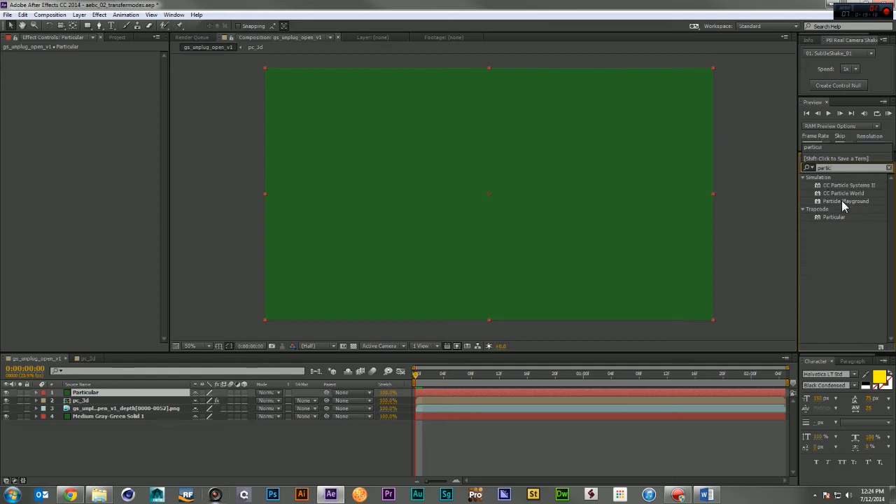
{"action": "double_click", "coordinate": [835, 216]}
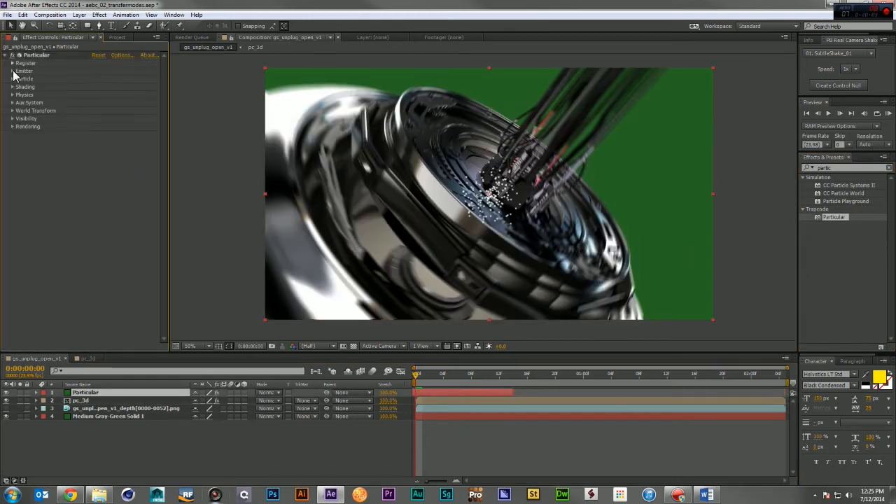
Expand the Particular emitter settings to spread particles across the frame
{"action": "left_click", "coordinate": [12, 70]}
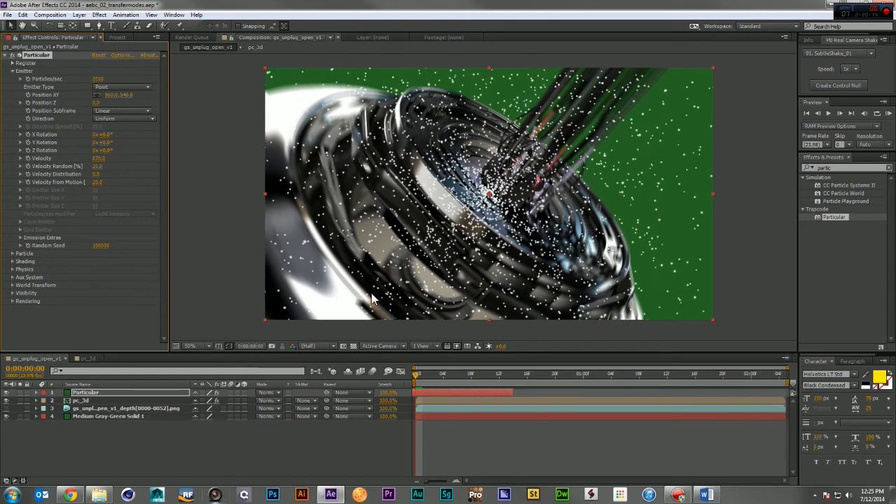
{"action": "mouse_move", "coordinate": [546, 87]}
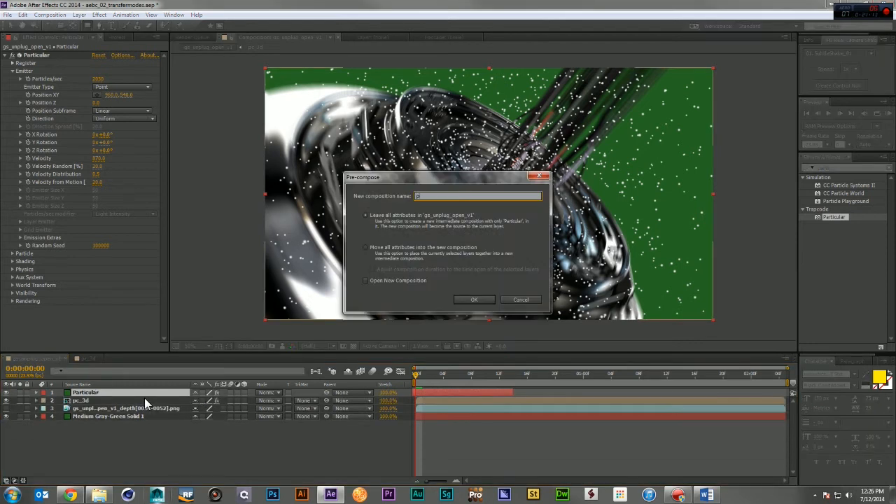
Pre-compose Particular as pc_particular with all attributes moved, then return to pc_unplug_open_v1
{"action": "type", "text": "pc_particula"}
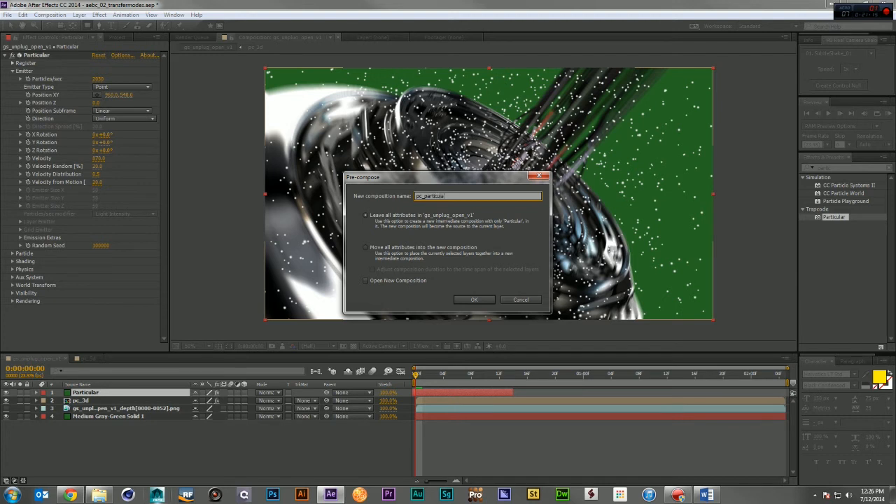
{"action": "mouse_move", "coordinate": [123, 373]}
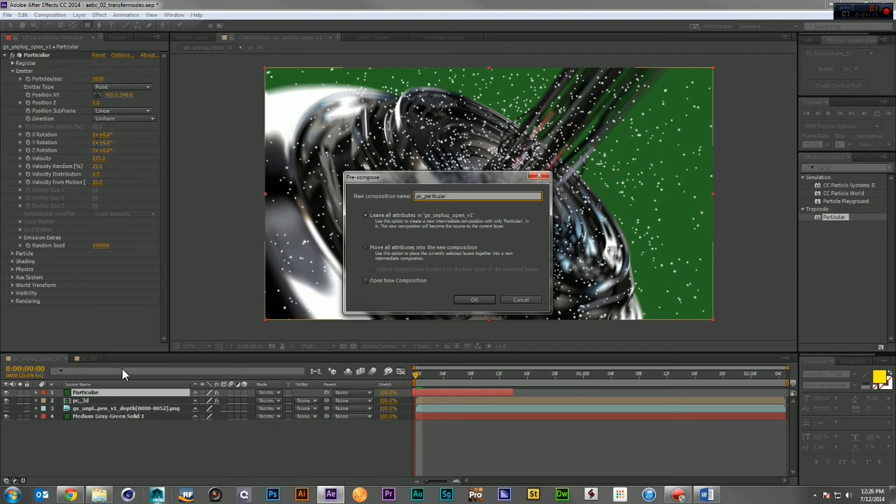
{"action": "left_click", "coordinate": [364, 246]}
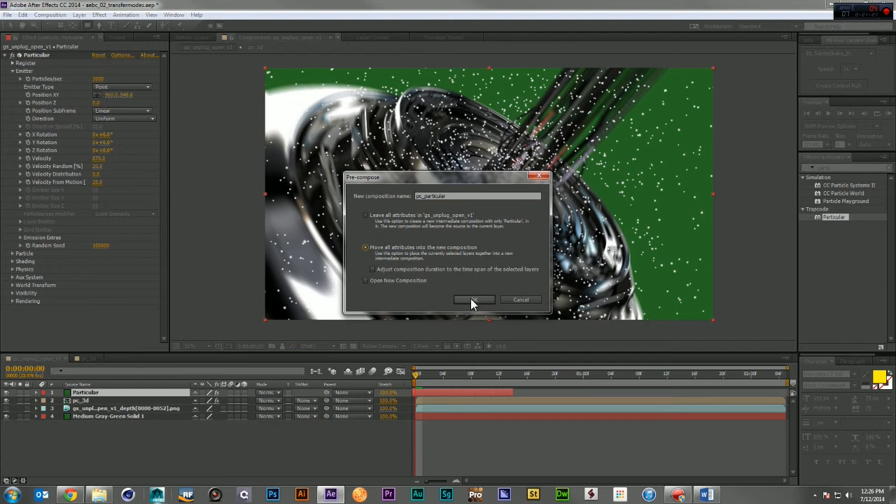
{"action": "left_click", "coordinate": [474, 300]}
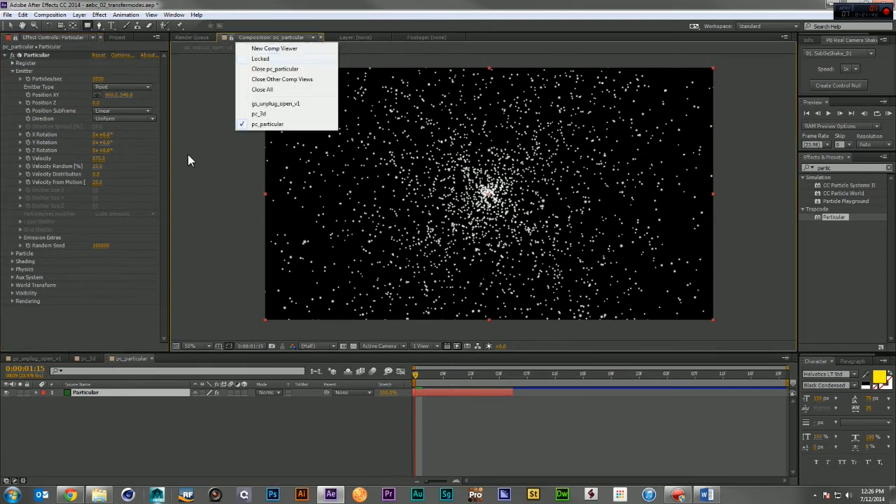
{"action": "left_click", "coordinate": [274, 104]}
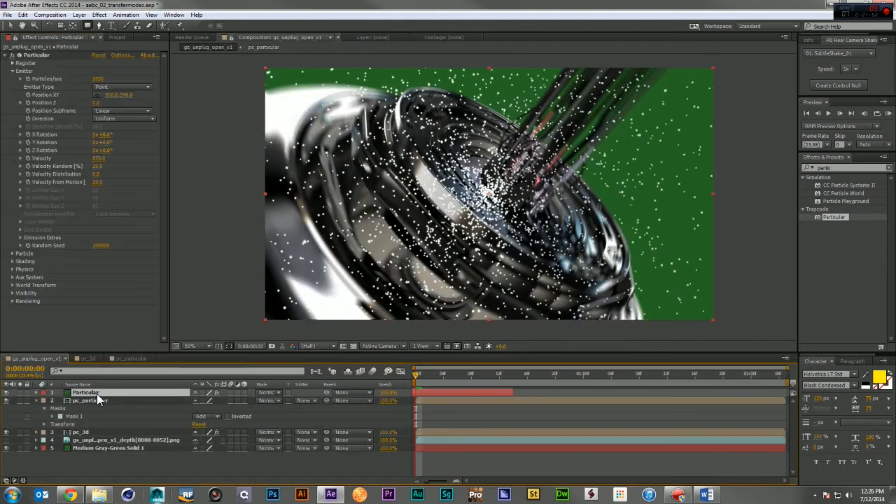
Add a new solid layer named matte above the particles
{"action": "left_click", "coordinate": [87, 400]}
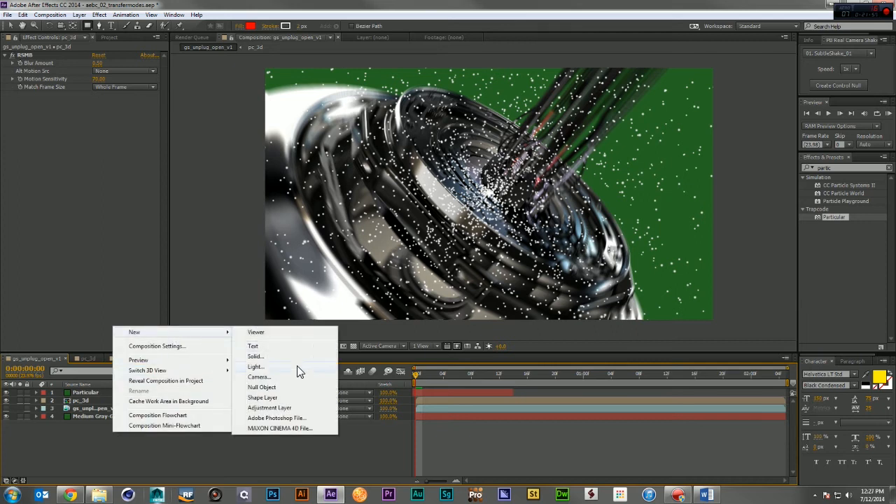
{"action": "left_click", "coordinate": [255, 357]}
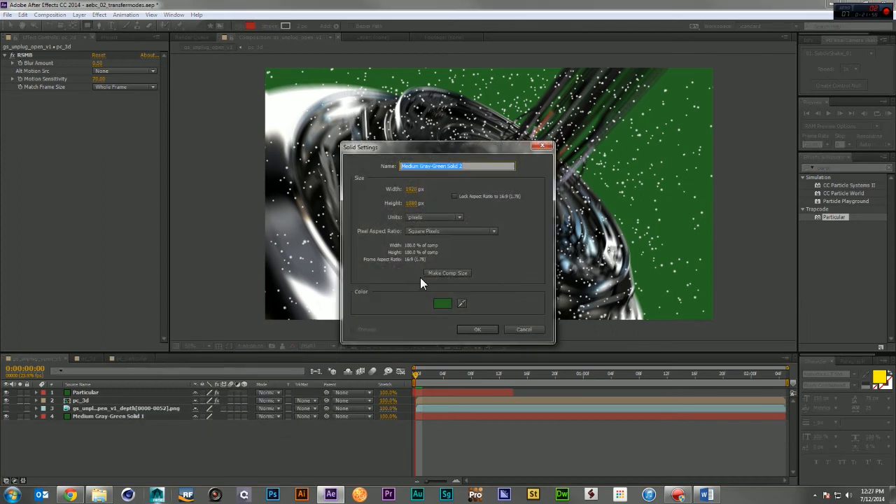
{"action": "type", "text": "mat"}
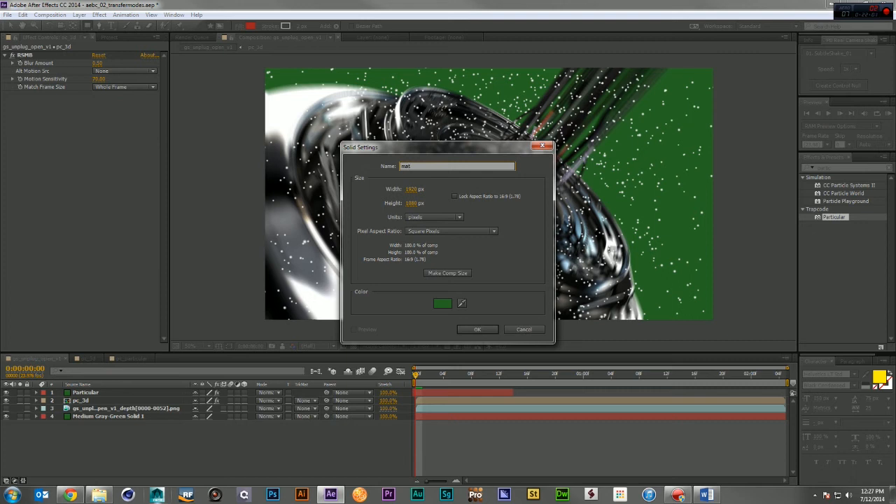
{"action": "left_click", "coordinate": [477, 329]}
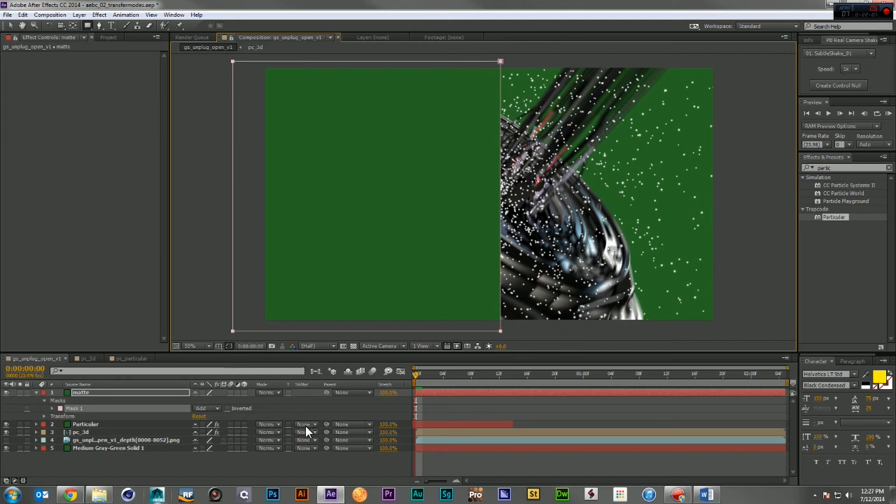
Set the Particular layer's track matte to Alpha Inverted Matte using the matte solid
{"action": "left_click", "coordinate": [306, 425]}
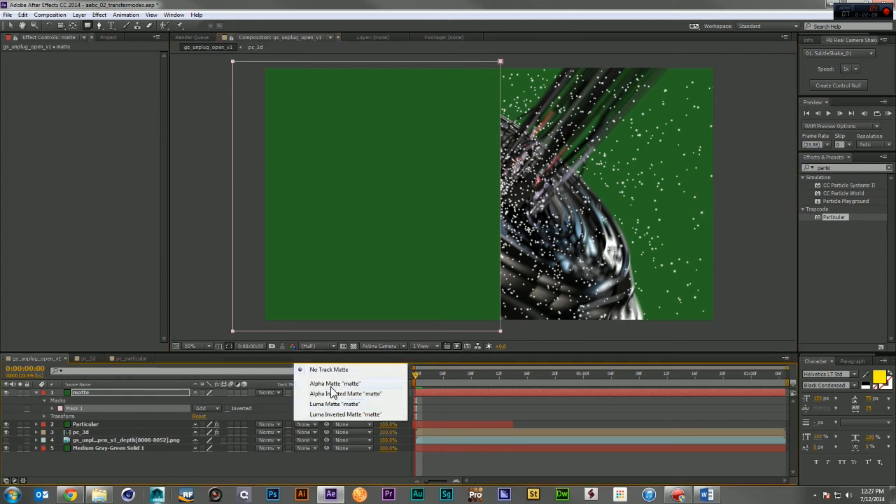
{"action": "left_click", "coordinate": [335, 384]}
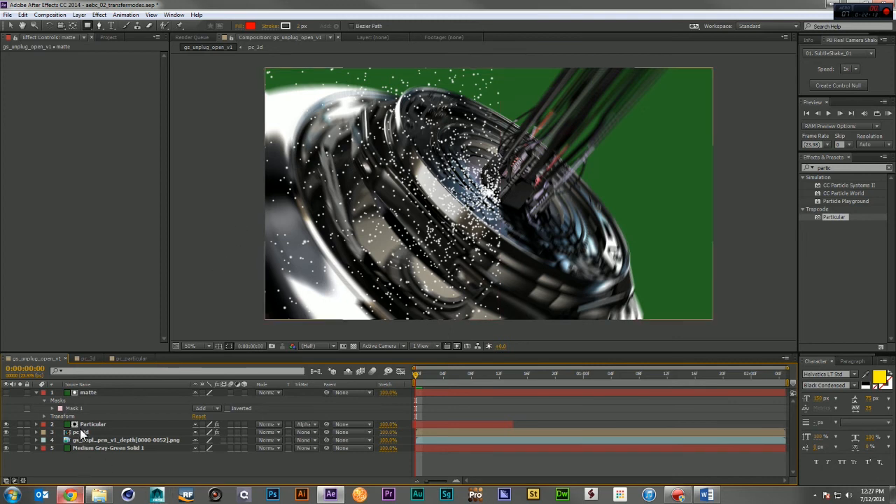
{"action": "left_click", "coordinate": [92, 425]}
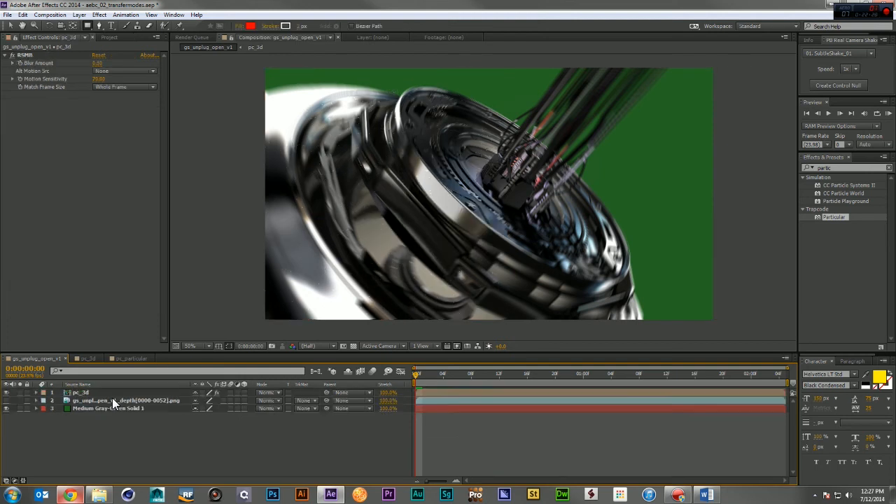
Add a large UNPLUGGED text layer and move it beneath the pc_3d render layer
{"action": "right_click", "coordinate": [112, 403]}
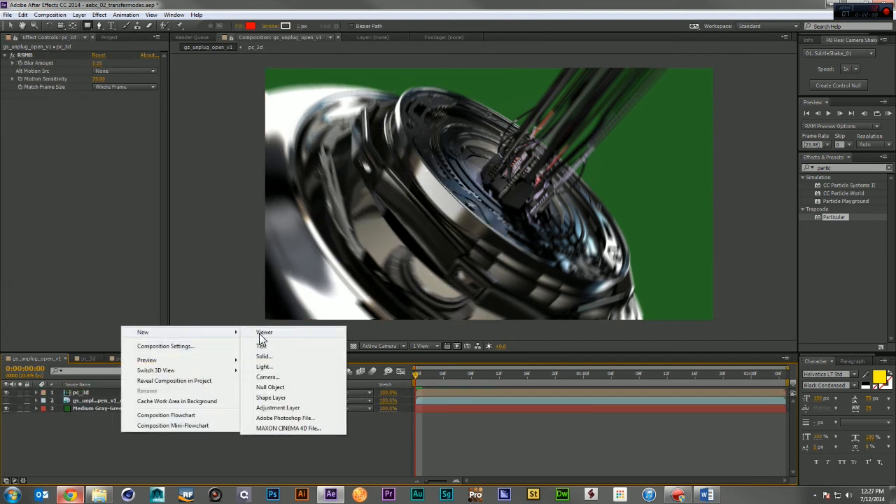
{"action": "left_click", "coordinate": [261, 345]}
{"action": "type", "text": "UNPLUGGED"}
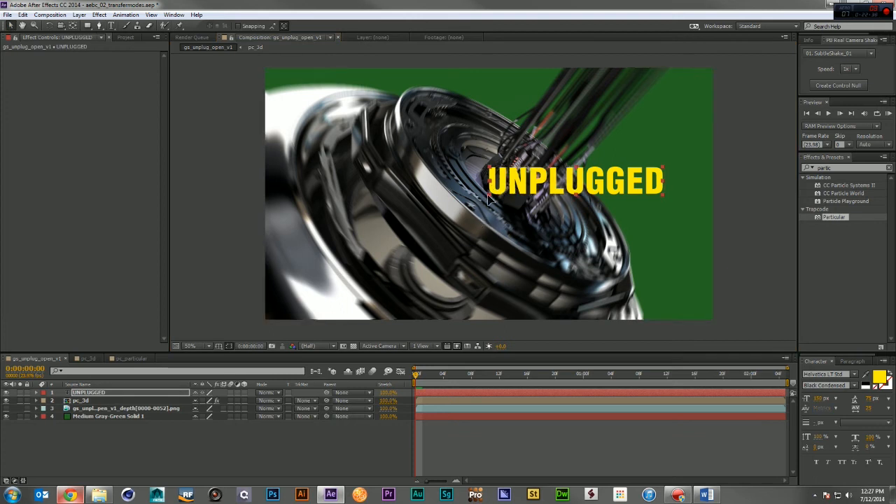
{"action": "left_click_drag", "start_coordinate": [577, 181], "coordinate": [455, 209]}
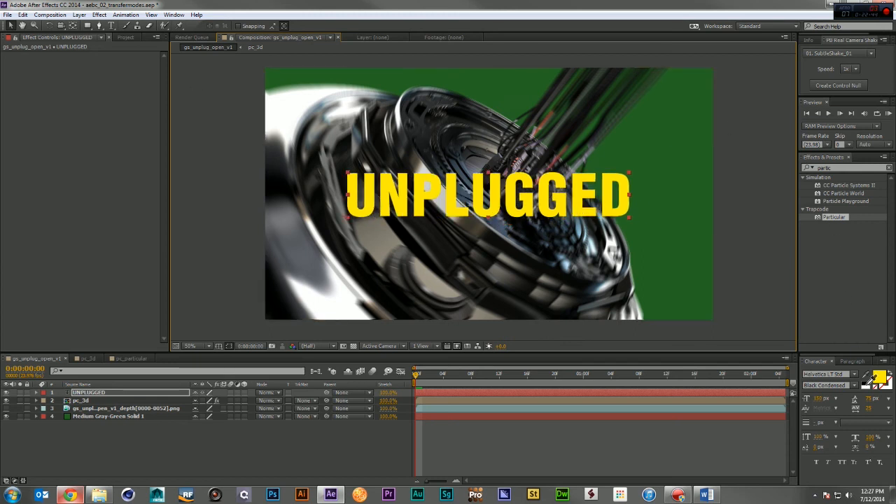
{"action": "left_click", "coordinate": [882, 375]}
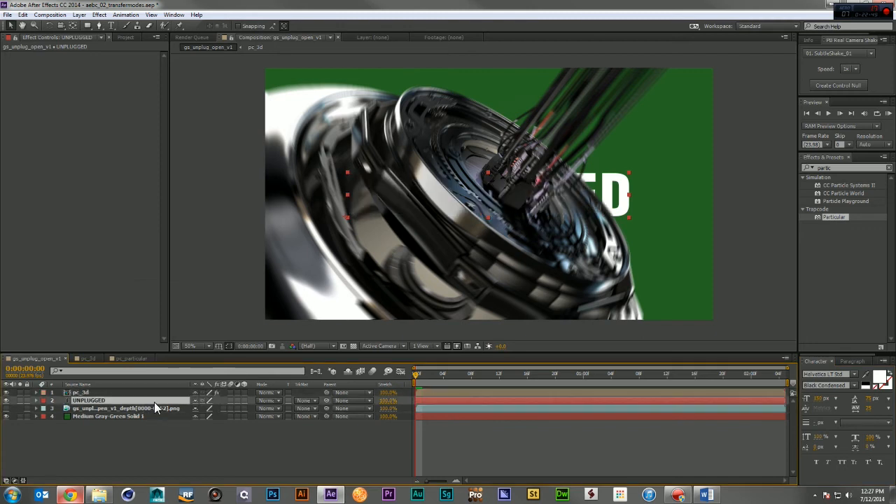
{"action": "left_click", "coordinate": [470, 372]}
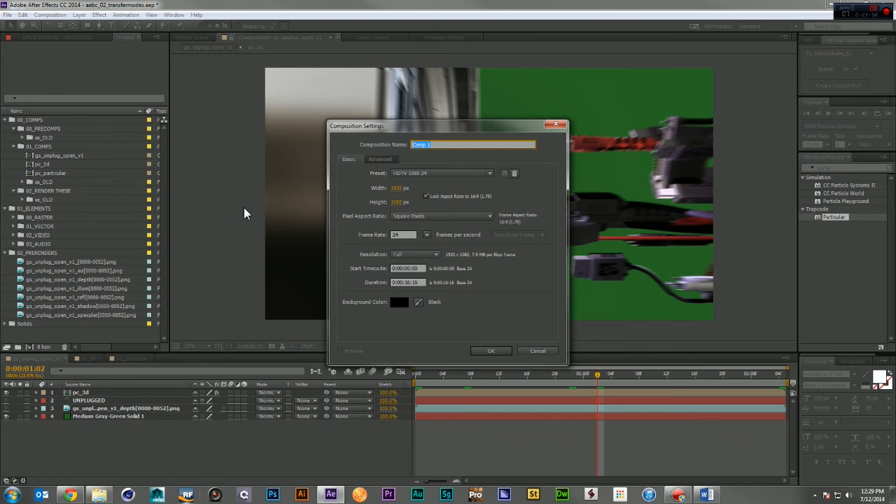
Name the new composition text_control and add white 'ON/OFF' text with the Type tool
{"action": "type", "text": "text1"}
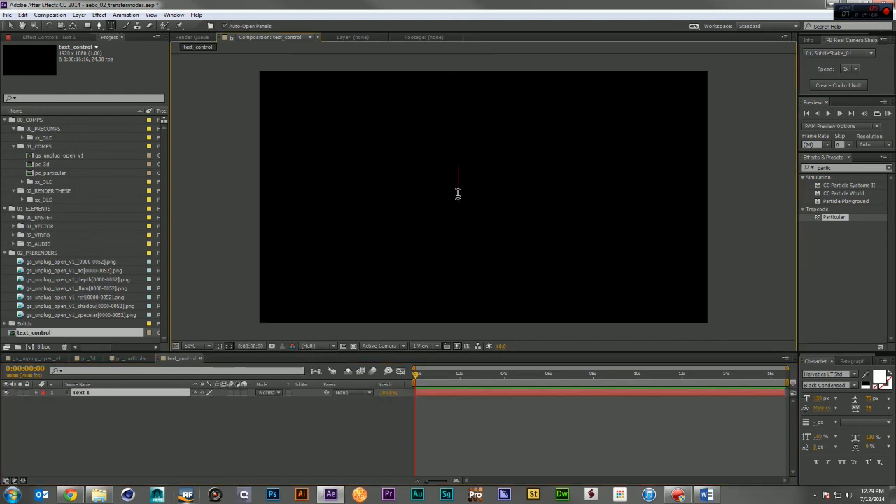
{"action": "type", "text": "ON/OF"}
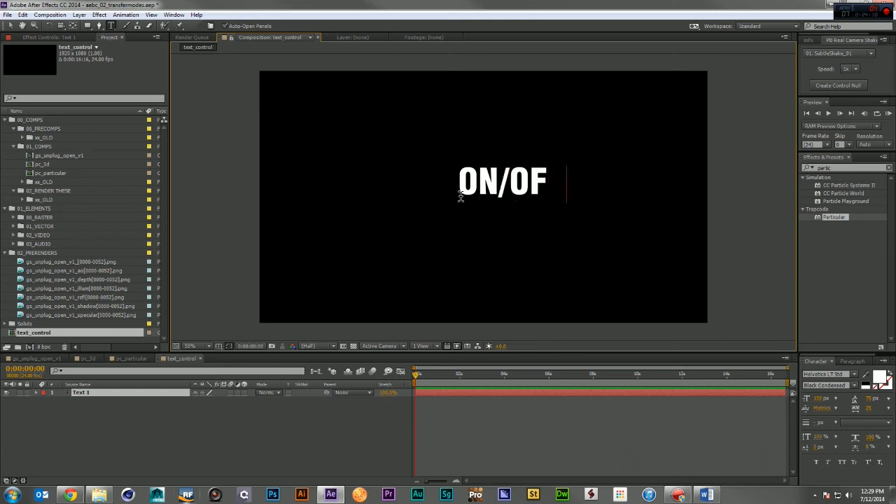
{"action": "type", "text": "F"}
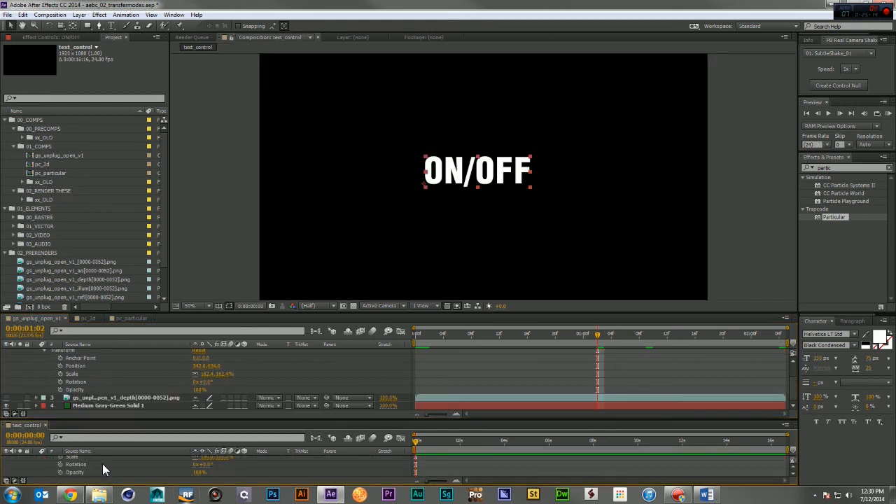
{"action": "mouse_move", "coordinate": [62, 398]}
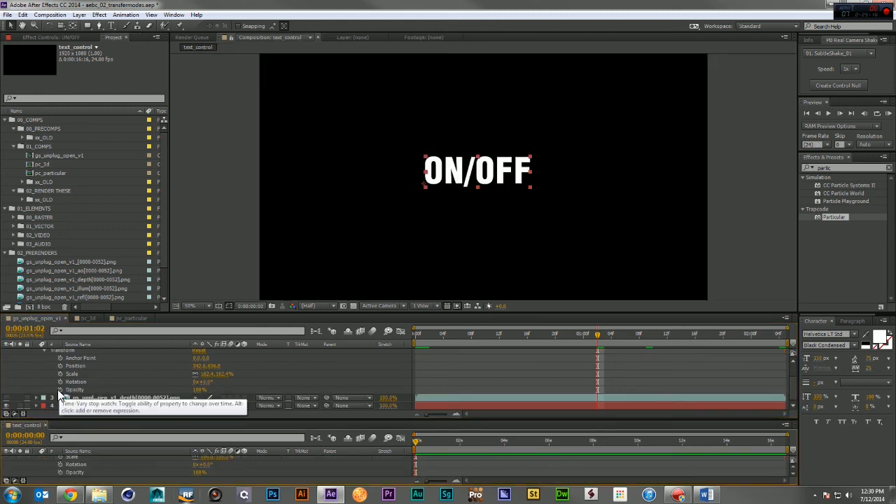